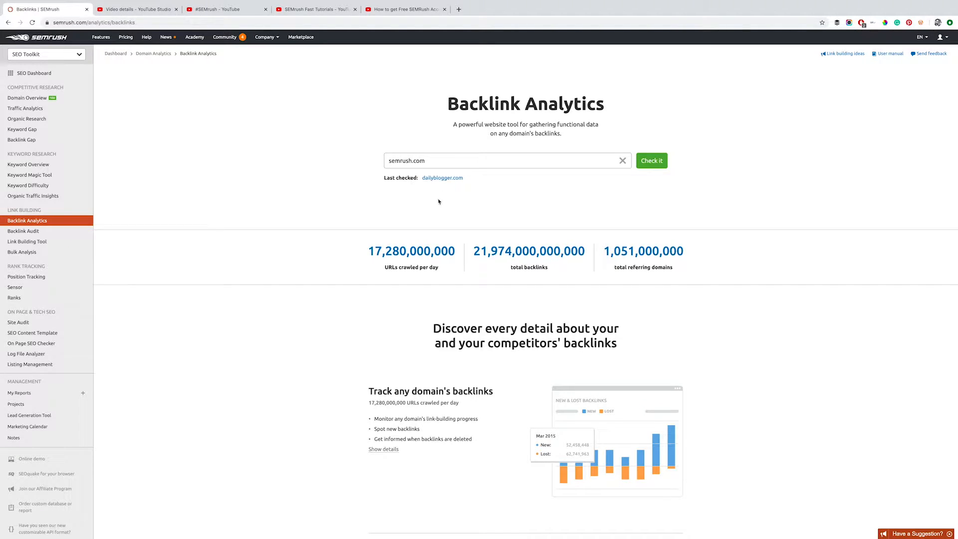
{"action": "mouse_move", "coordinate": [363, 200]}
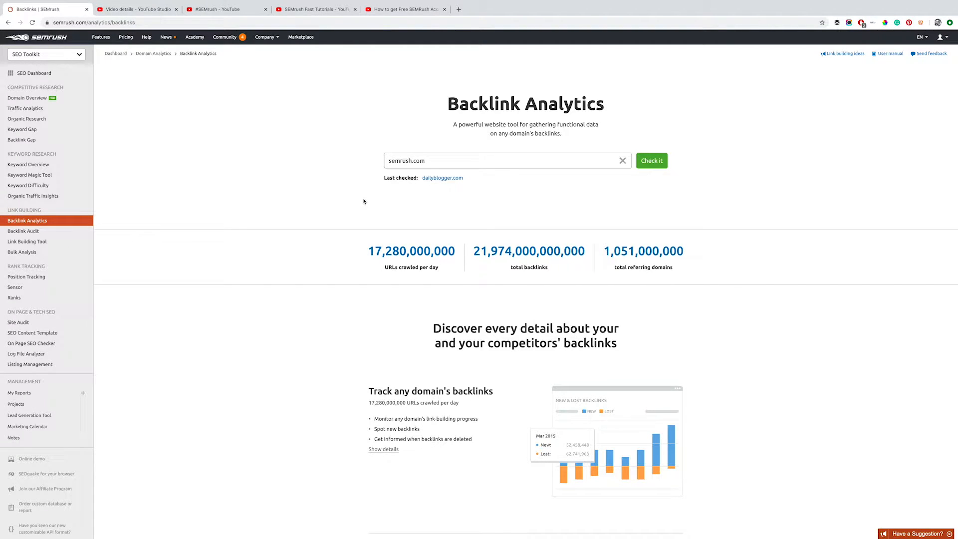
{"action": "mouse_move", "coordinate": [35, 73]}
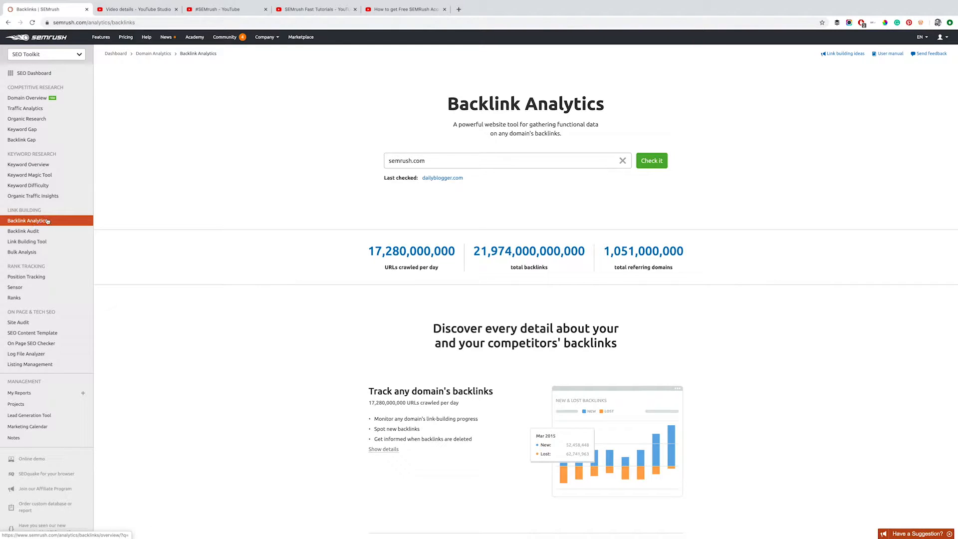
- Load the Backlink Analytics overview report for the domain semrush.com
{"action": "left_click", "coordinate": [503, 160]}
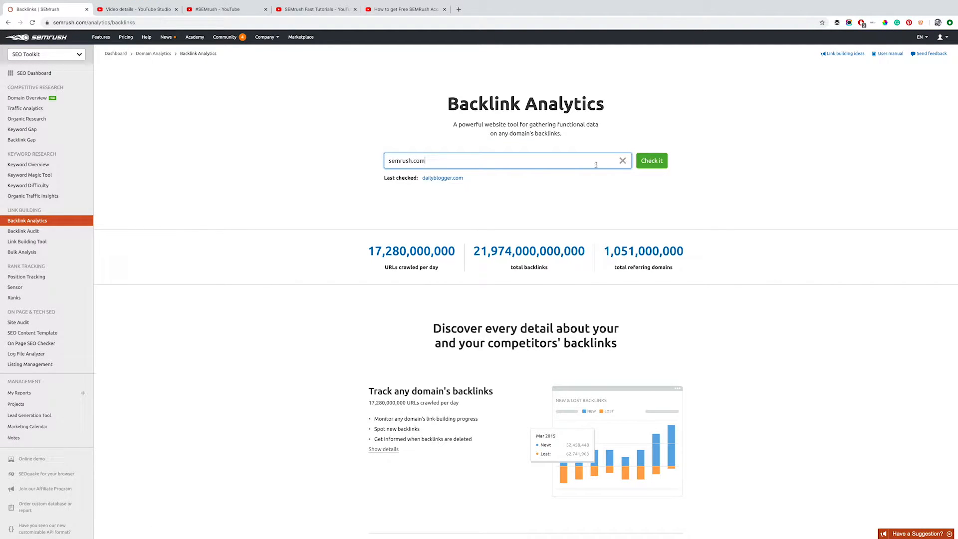
{"action": "left_click", "coordinate": [651, 160]}
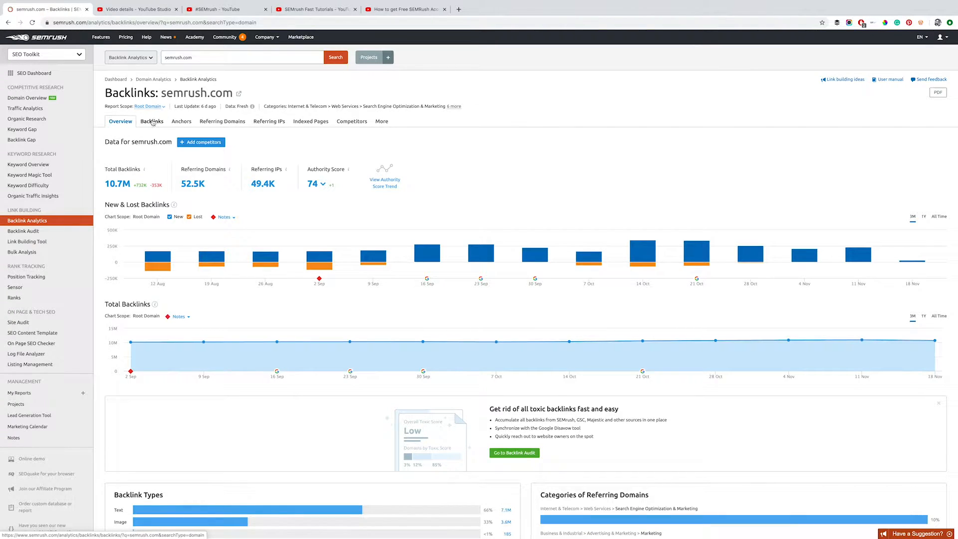
- List every individual backlink to semrush.com, then move to the MK campaign Backlink Audit
{"action": "left_click", "coordinate": [151, 120]}
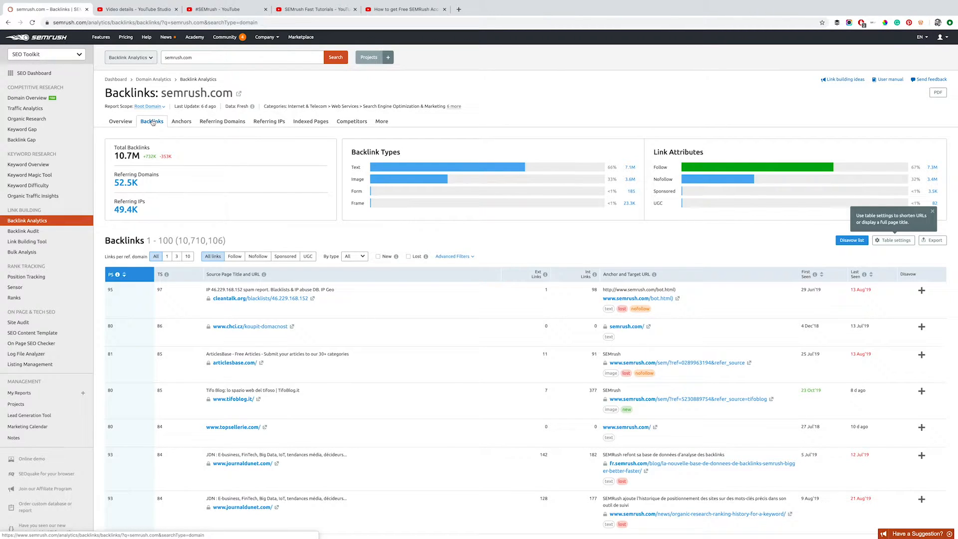
{"action": "mouse_move", "coordinate": [163, 157]}
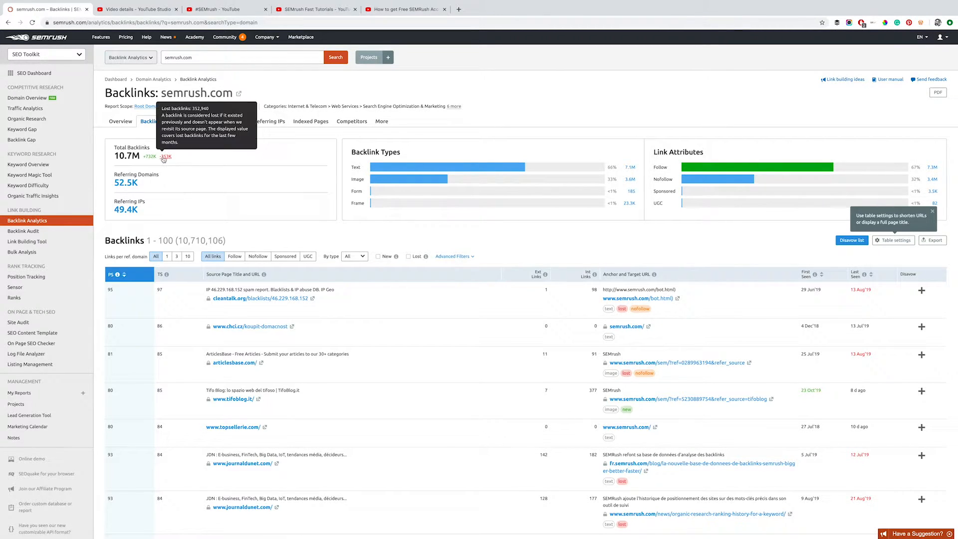
{"action": "mouse_move", "coordinate": [150, 156]}
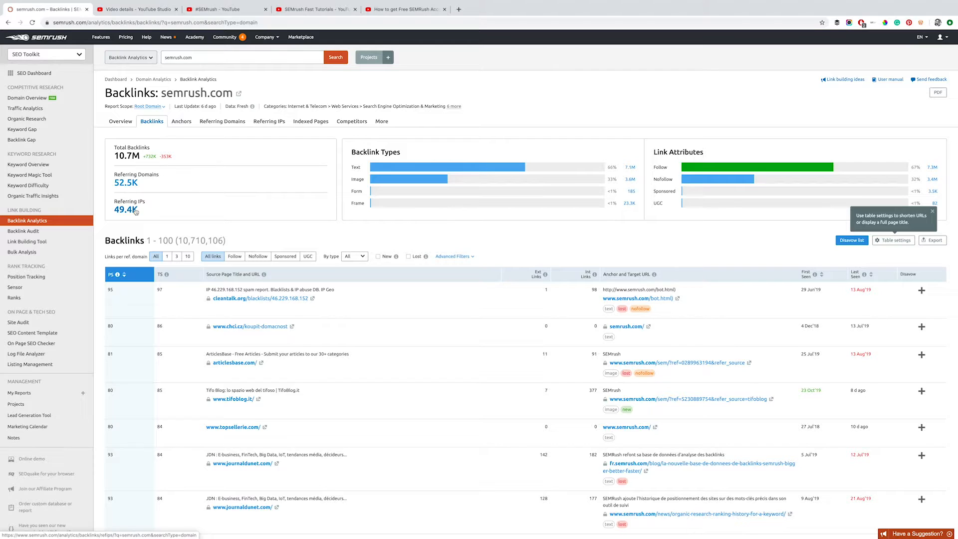
{"action": "left_click", "coordinate": [24, 230]}
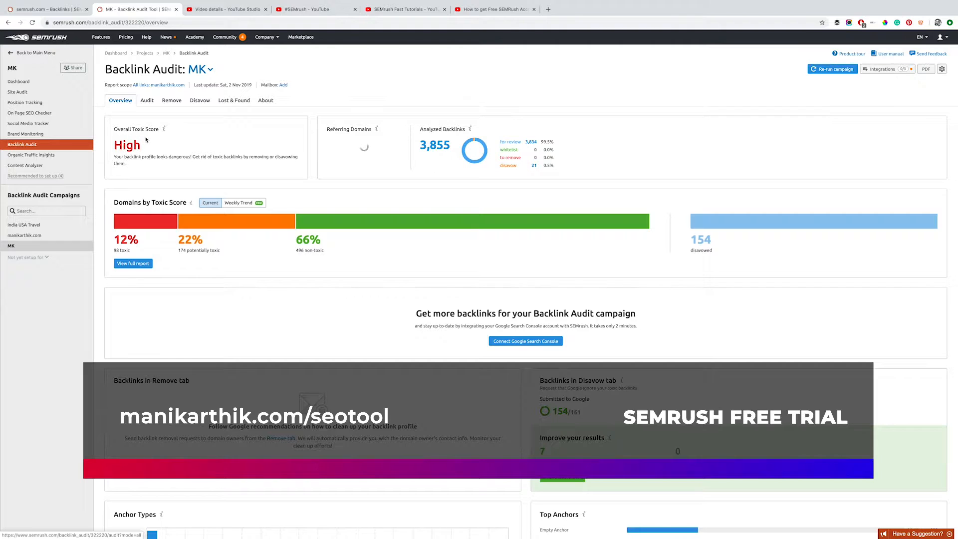
{"action": "mouse_move", "coordinate": [153, 222]}
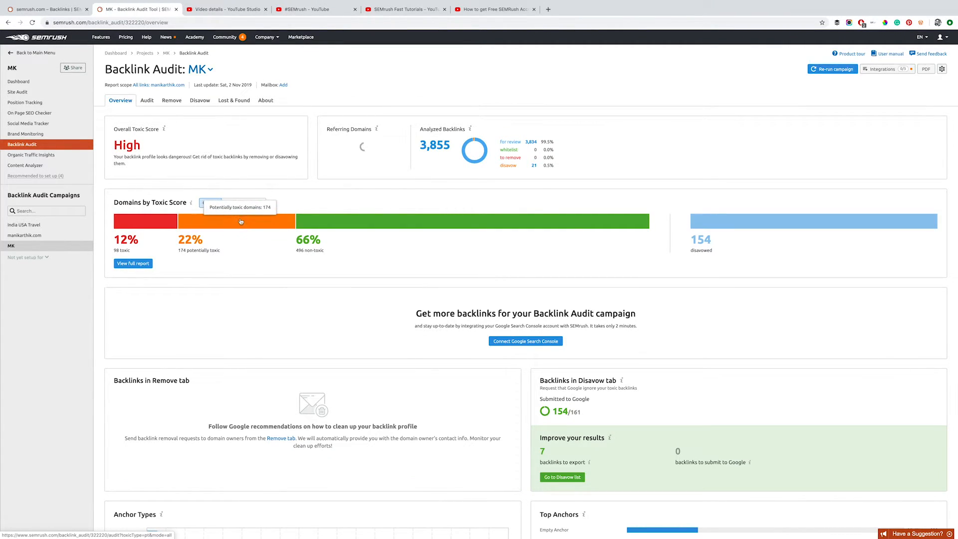
{"action": "mouse_move", "coordinate": [413, 221]}
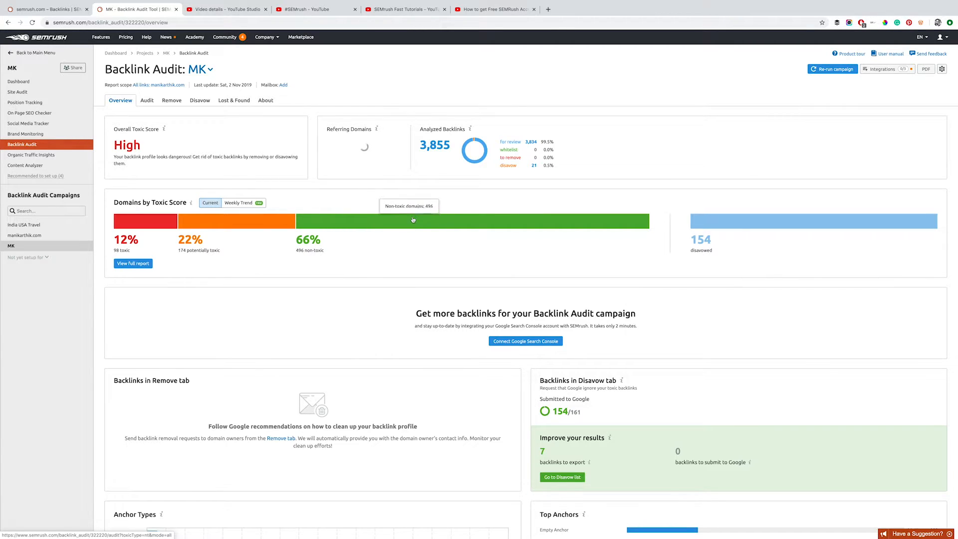
{"action": "mouse_move", "coordinate": [428, 170]}
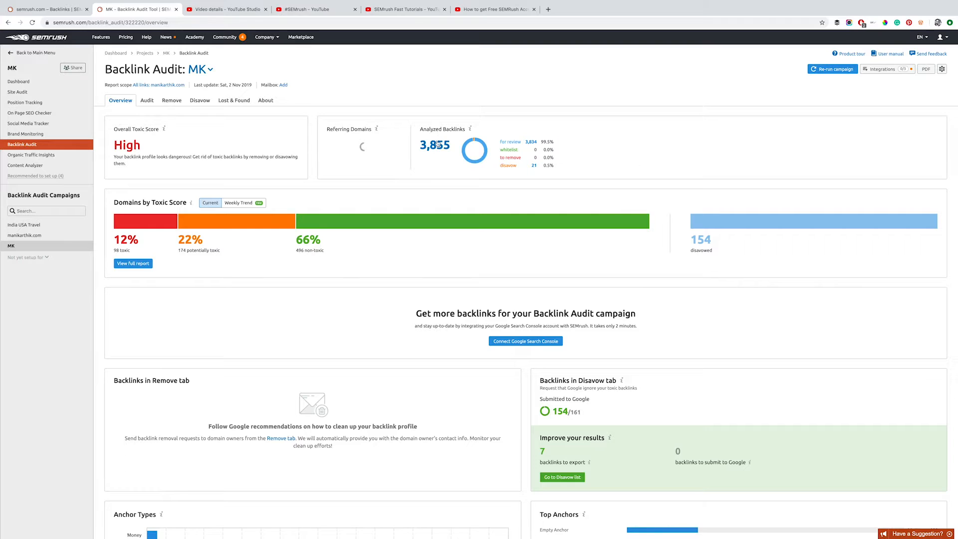
- Show the full report of toxic referring domains for campaign MK
{"action": "left_click", "coordinate": [147, 100]}
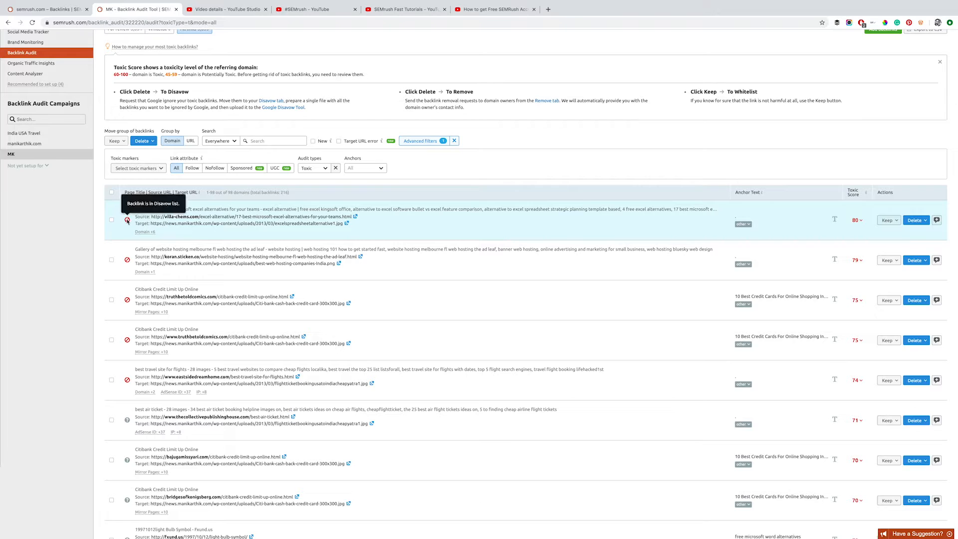
- Tick the toxic backlinks scored 71, 70 and 69 in the audit list for a group action
{"action": "scroll", "scroll_direction": "down", "scroll_amount": 3}
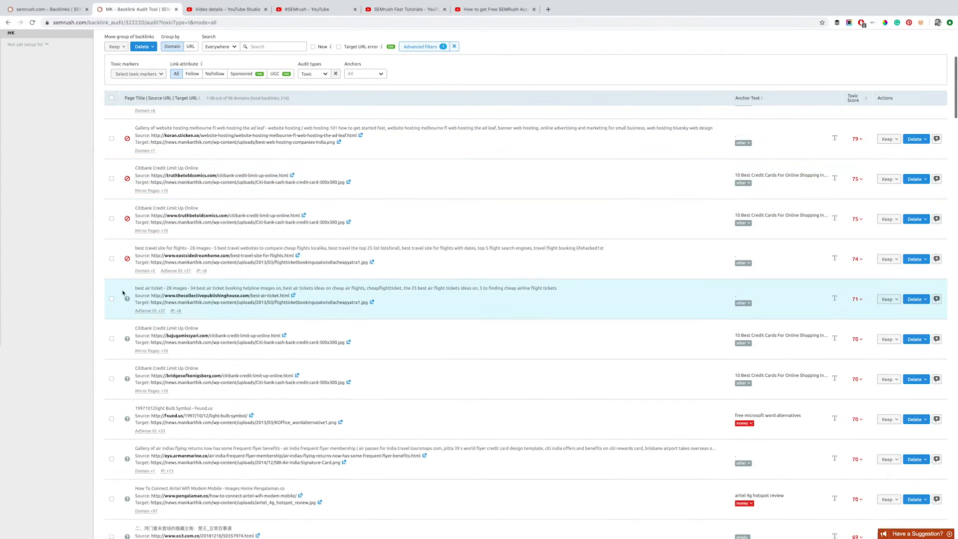
{"action": "mouse_move", "coordinate": [127, 299]}
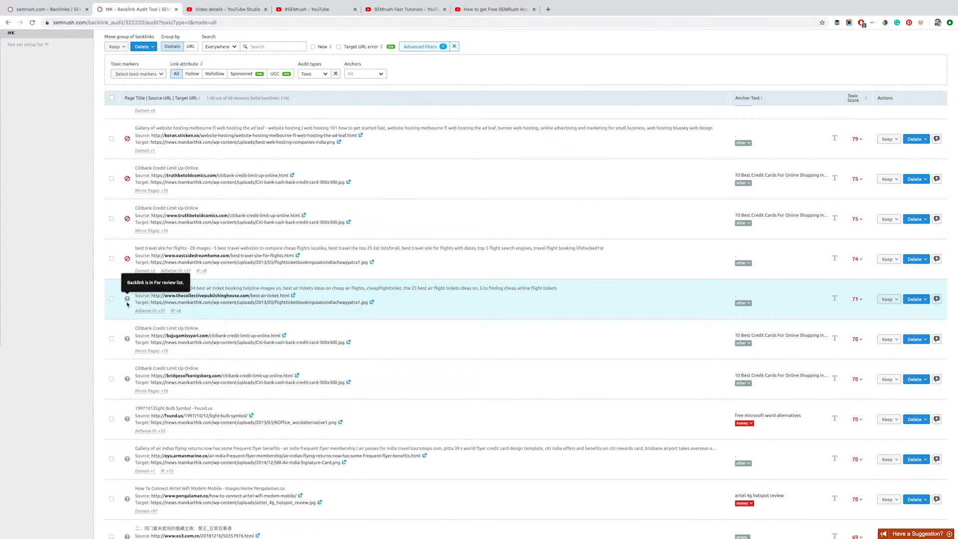
{"action": "left_click", "coordinate": [111, 298]}
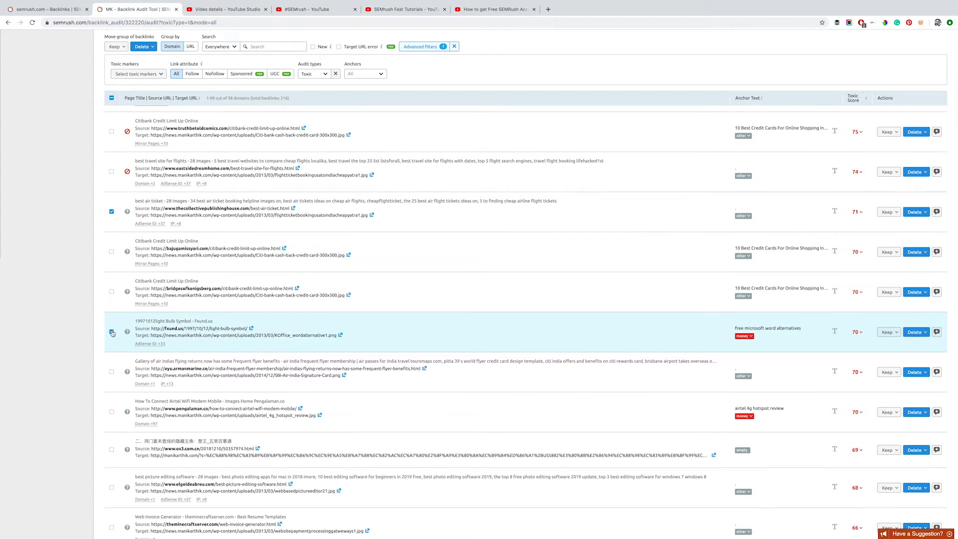
{"action": "mouse_move", "coordinate": [150, 343]}
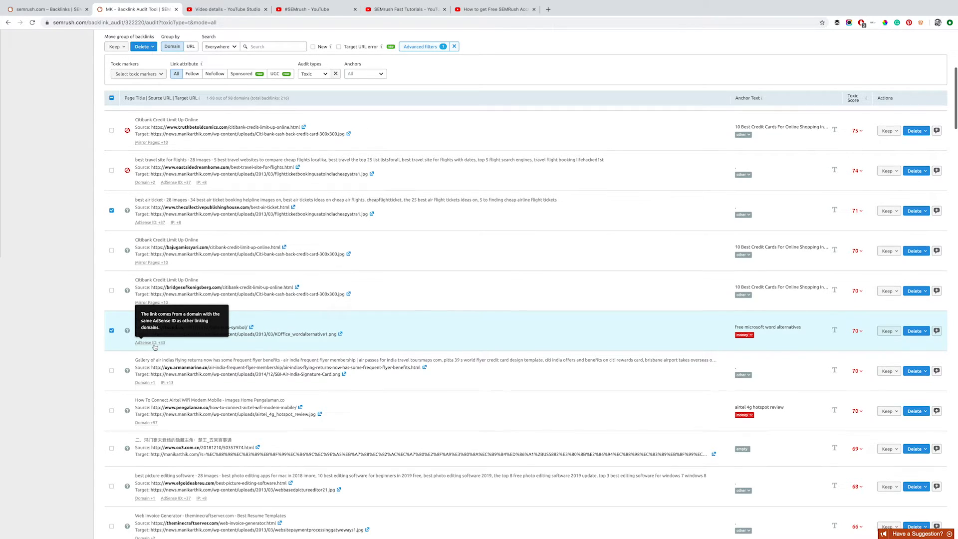
{"action": "scroll", "scroll_direction": "down", "scroll_amount": 3}
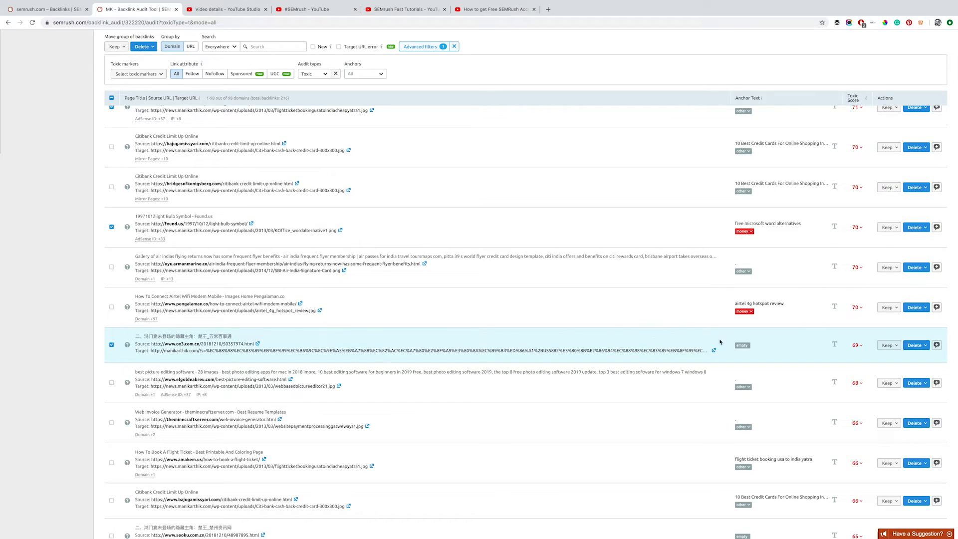
{"action": "mouse_move", "coordinate": [915, 344]}
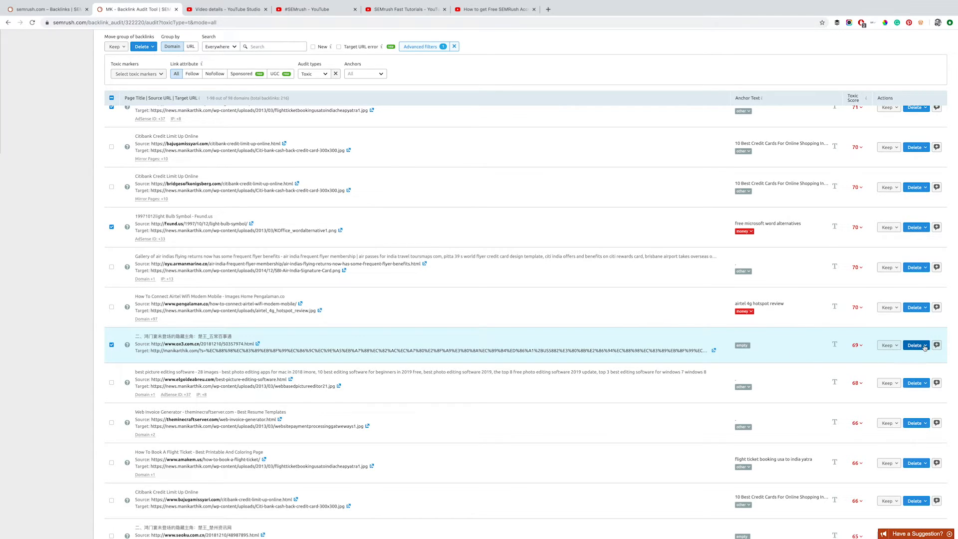
- Send the 69-score ox3.com.cn backlink to the Disavow list as a URL entry
{"action": "left_click", "coordinate": [915, 345]}
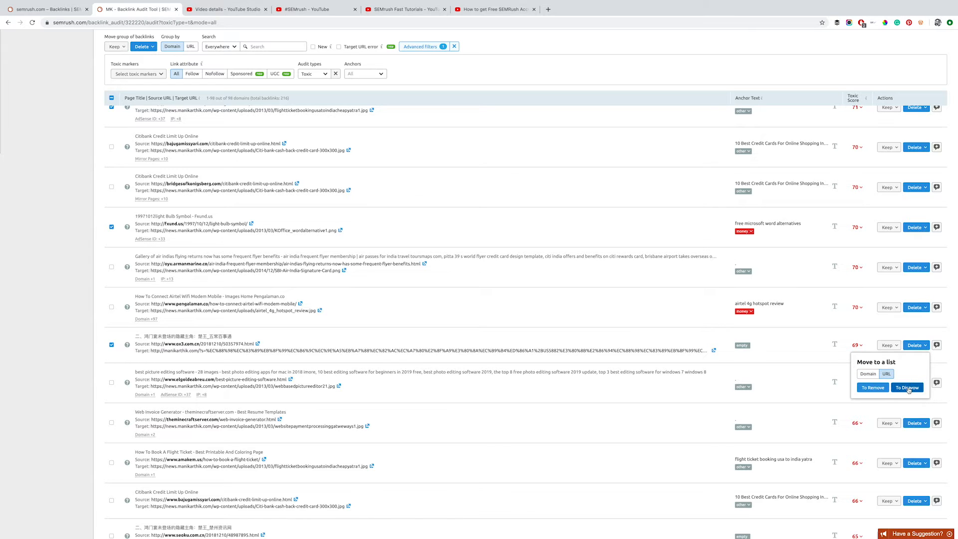
{"action": "left_click", "coordinate": [907, 387]}
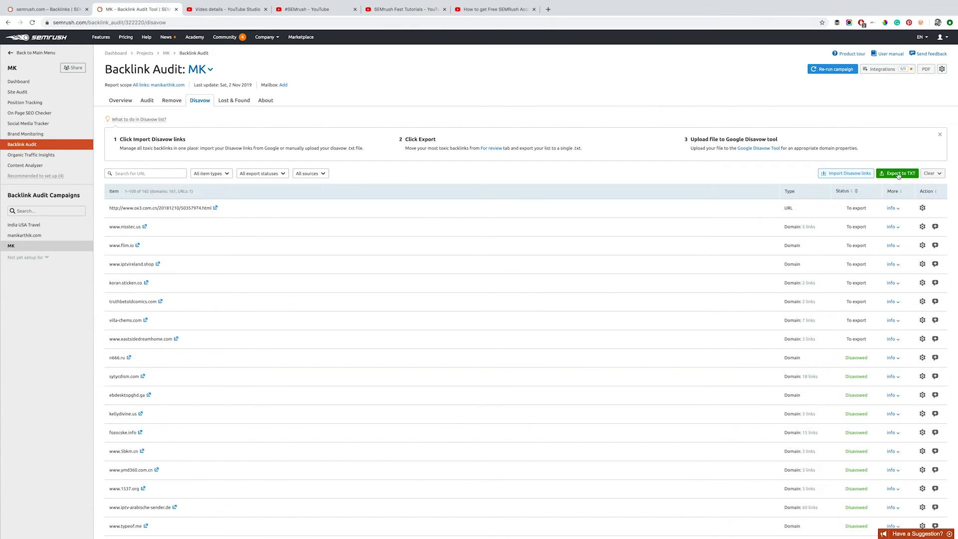
- Export the Disavow list to a .txt file of domains and view the downloaded file
{"action": "left_click", "coordinate": [896, 173]}
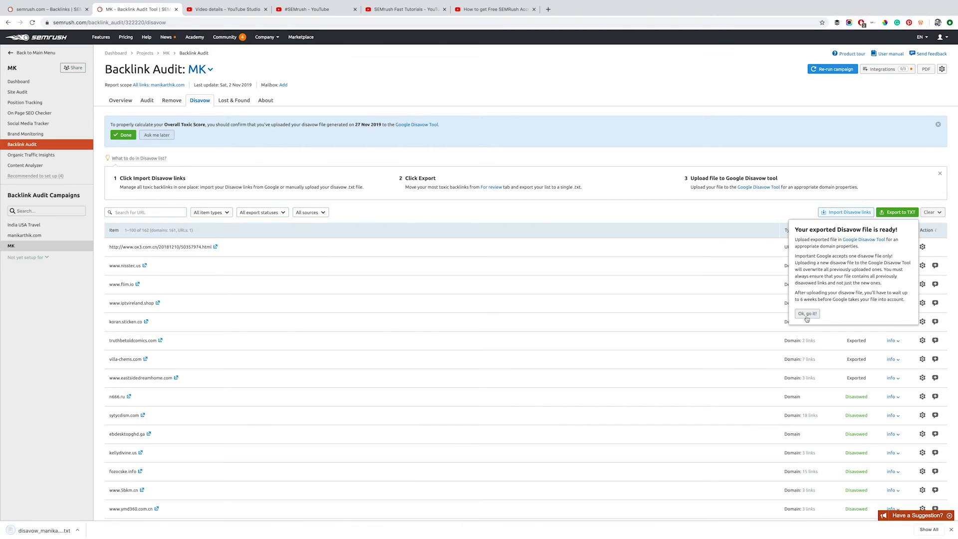
{"action": "left_click", "coordinate": [806, 314]}
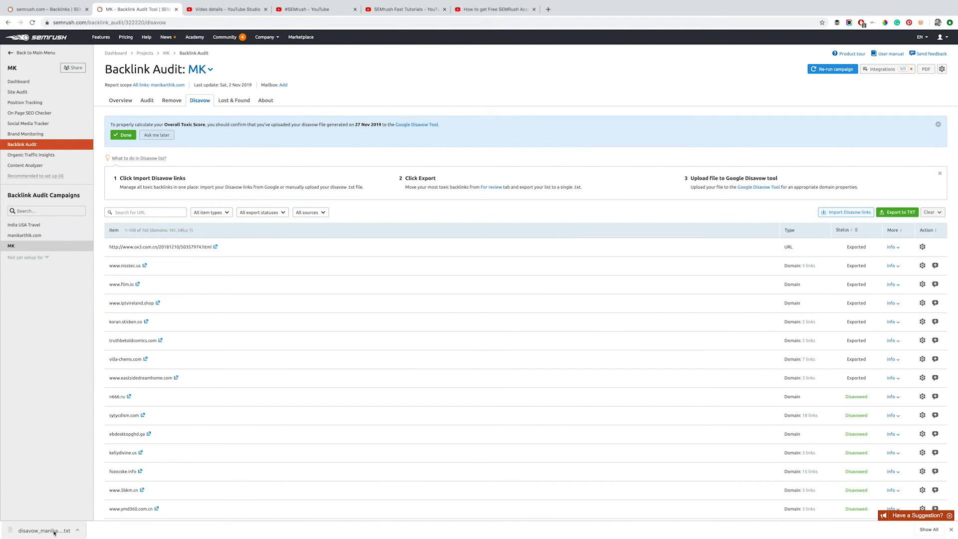
{"action": "left_click", "coordinate": [44, 529]}
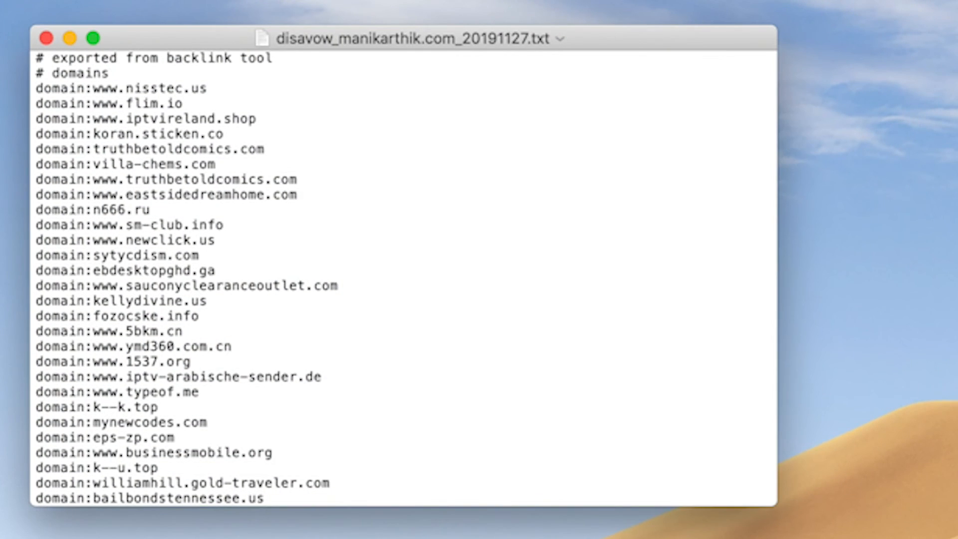
{"action": "mouse_move", "coordinate": [446, 80]}
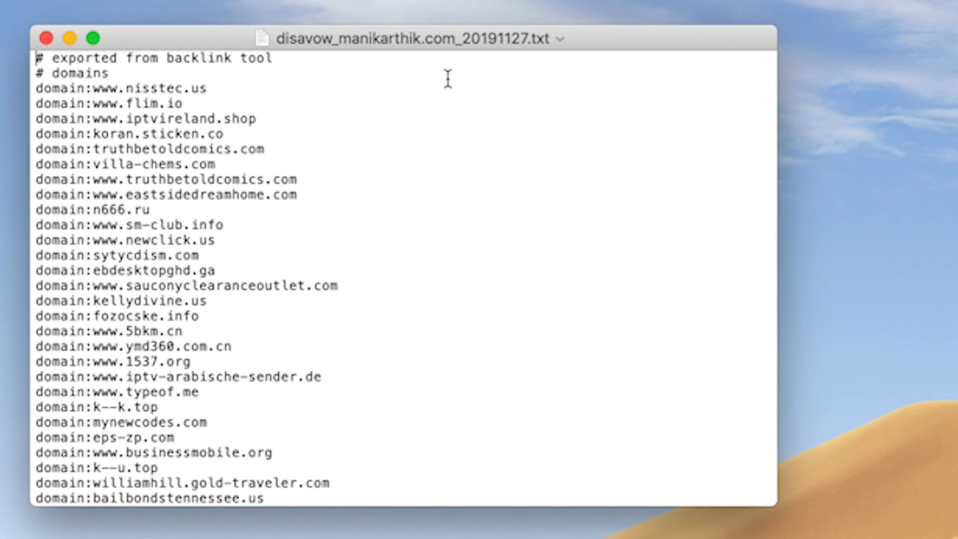